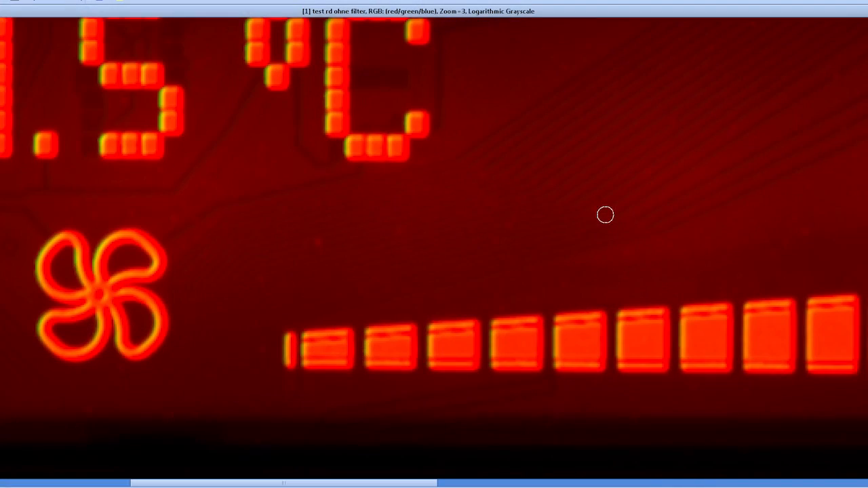
mouse_move(622, 185)
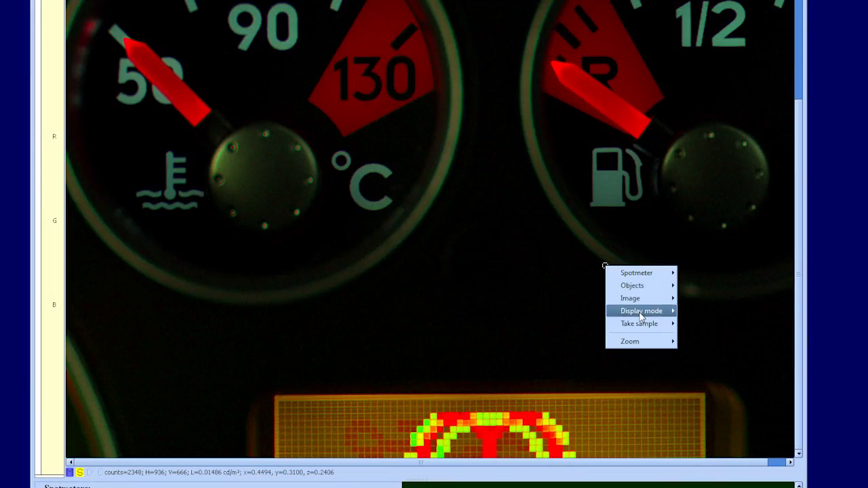
Switch the gauge luminance image from natural color to false-color display mode
click(640, 310)
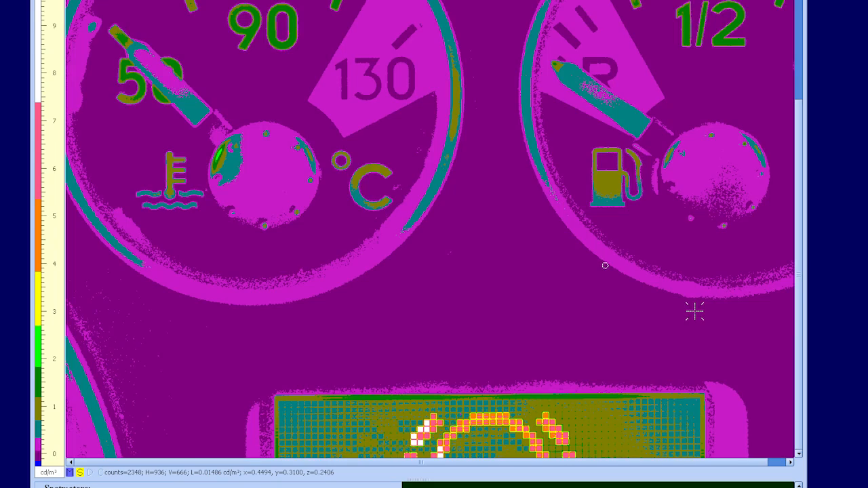